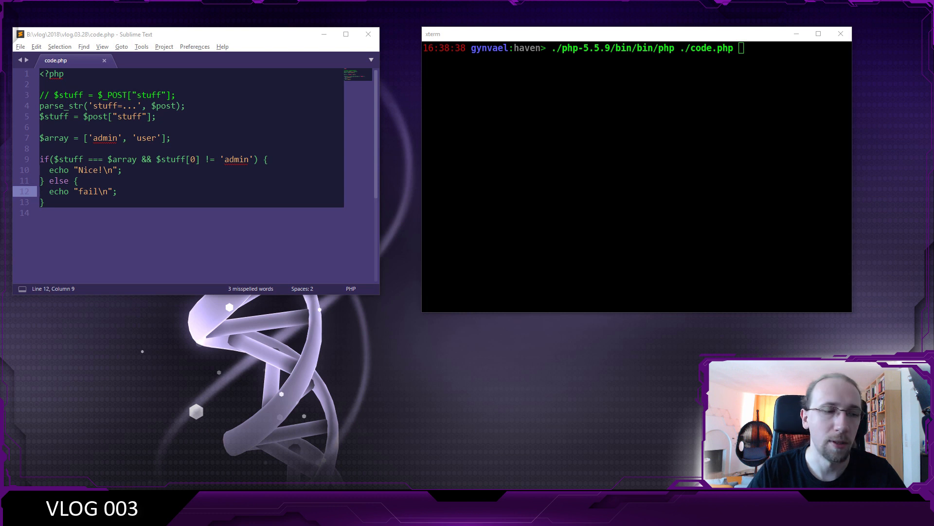
Add a '// 5.5.9' version comment on a new line below the opening <?php tag
{"action": "left_click", "coordinate": [156, 116]}
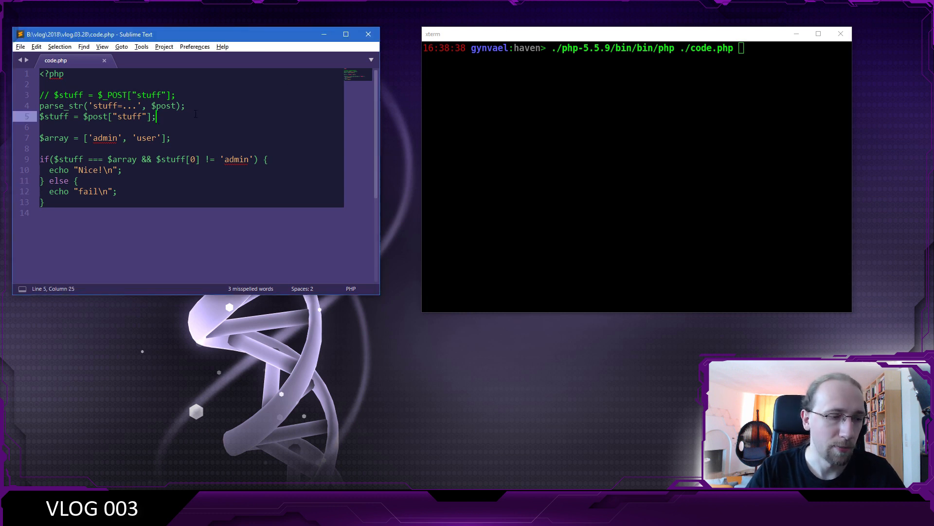
{"action": "type", "text": "// 5."}
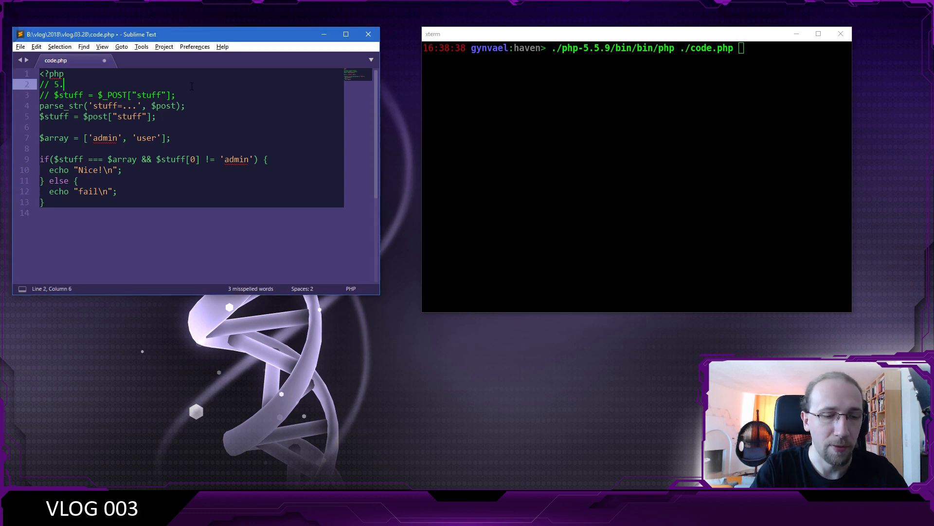
{"action": "type", "text": "5.9"}
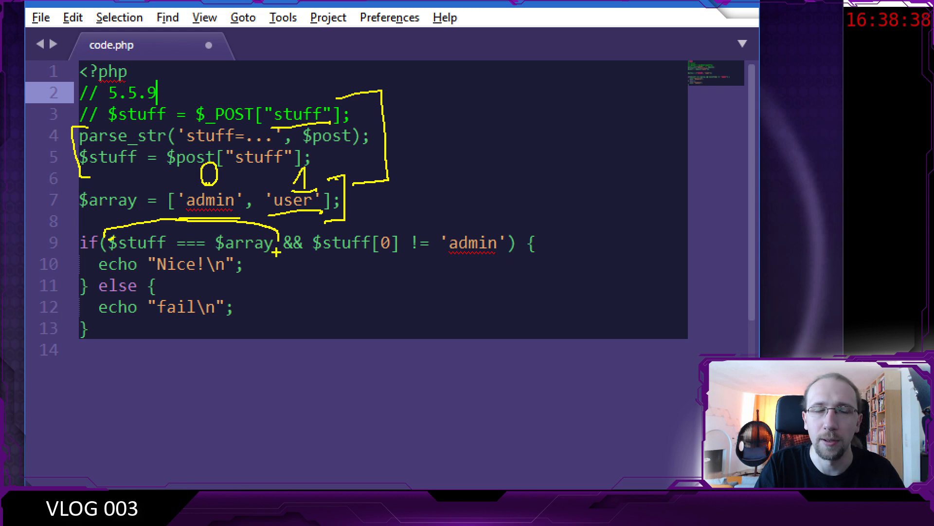
{"action": "mouse_move", "coordinate": [294, 264]}
{"action": "type", "text": "./php-5.5.9/bin/bin/php ./code.php"}
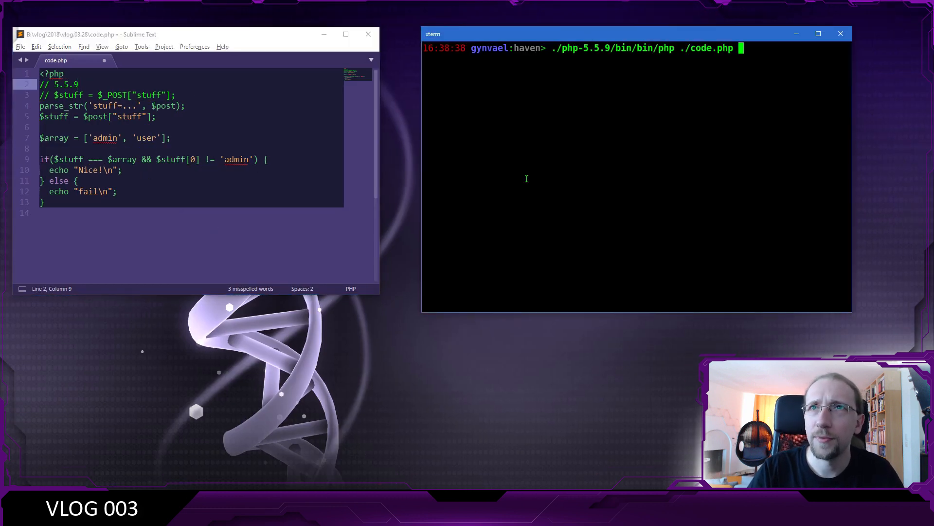
Run code.php, change parse_str to 'stuff[0]=admin&stuff[1]=user', rerun — it still prints fail
{"action": "key", "text": "Return"}
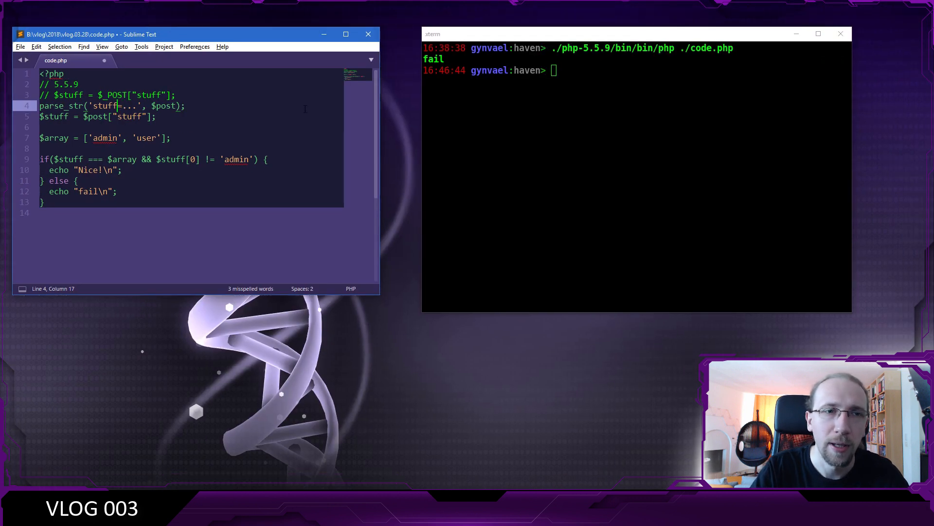
{"action": "type", "text": "[0]"}
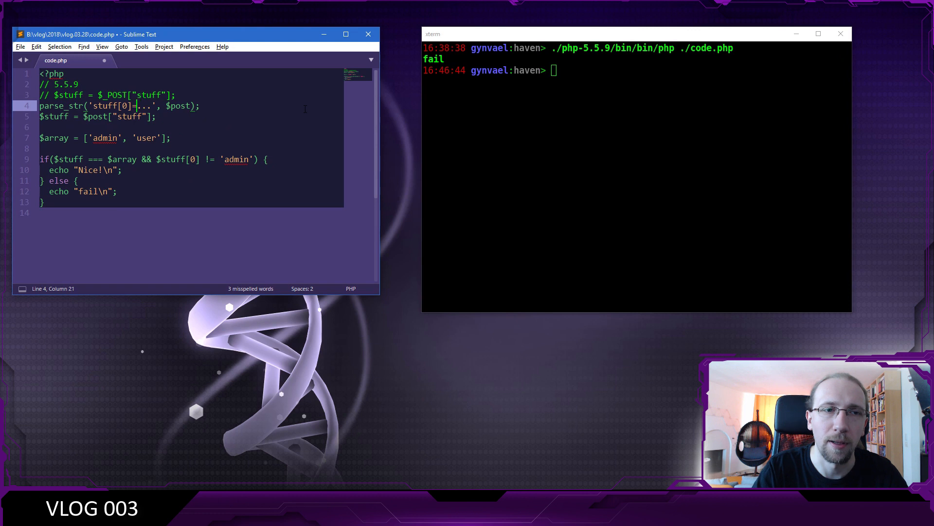
{"action": "type", "text": "admin"}
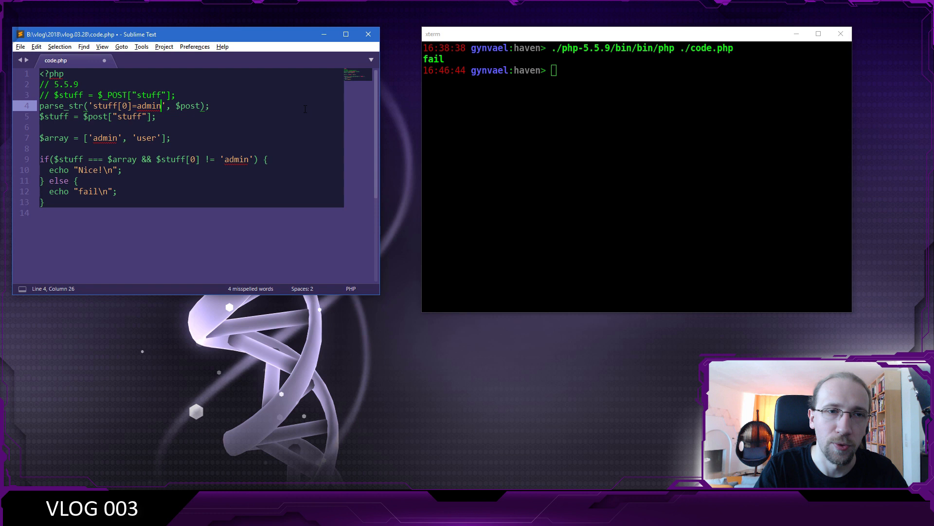
{"action": "type", "text": "&stuff["}
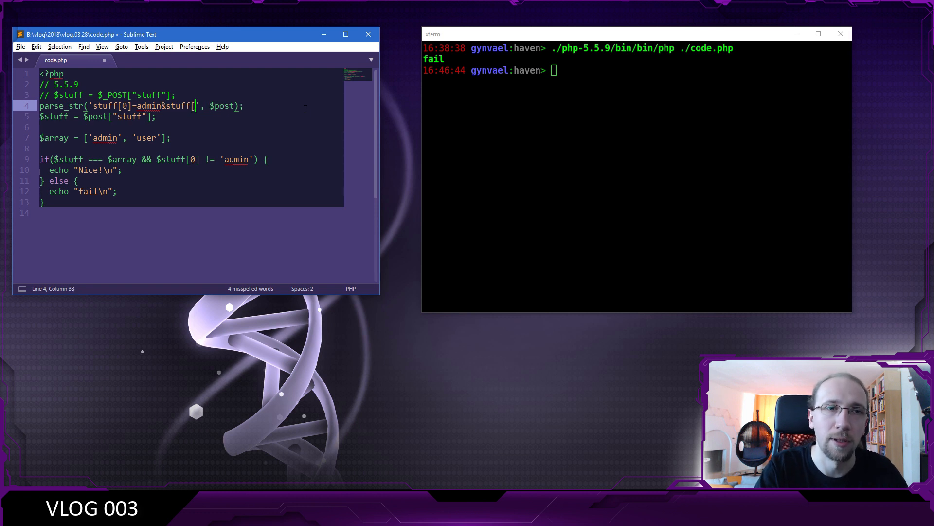
{"action": "type", "text": "1]="}
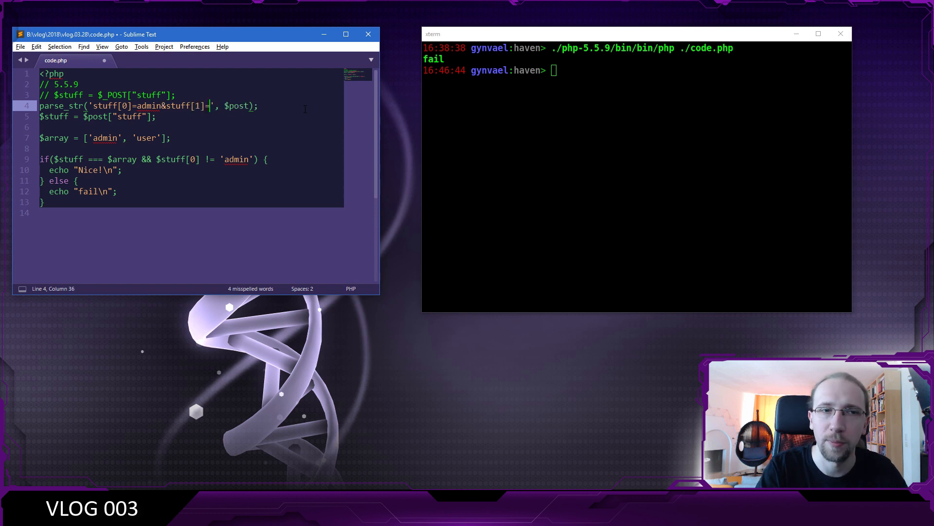
{"action": "type", "text": "user"}
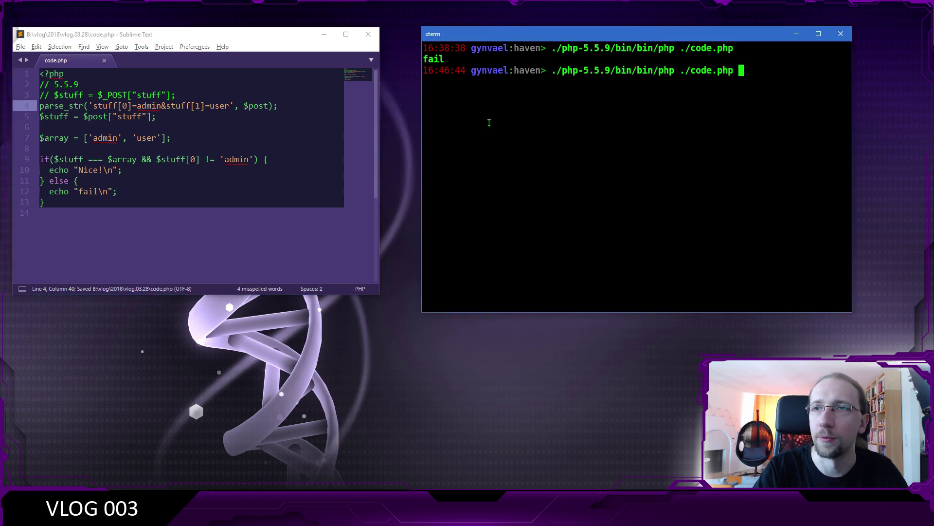
{"action": "key", "text": "Return"}
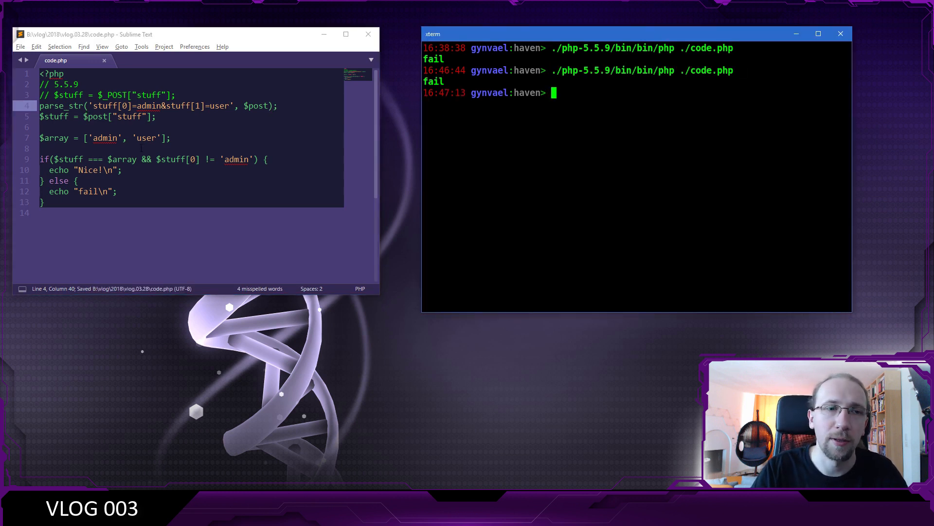
{"action": "left_click", "coordinate": [137, 158]}
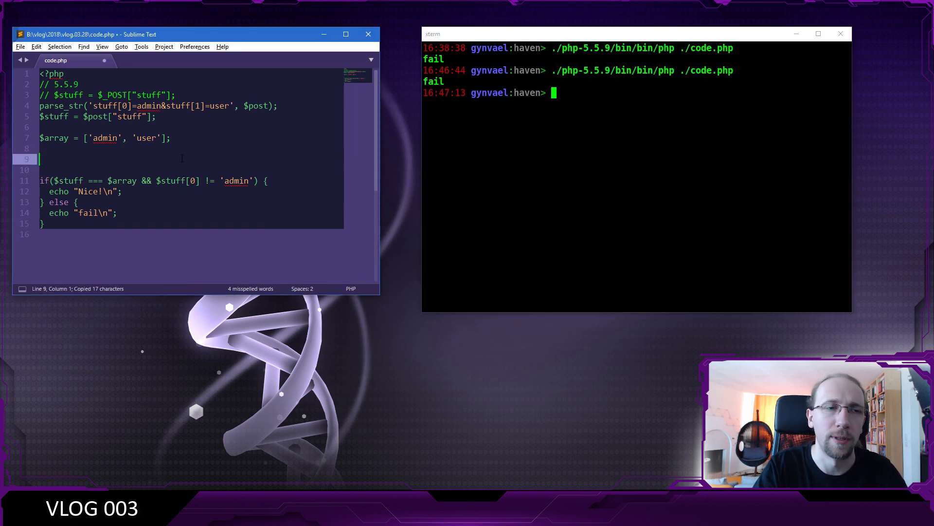
Add var_dump lines for both conditions and rerun, showing bool(true) then bool(false) before fail
{"action": "type", "text": "var_dump($stuff === $array);"}
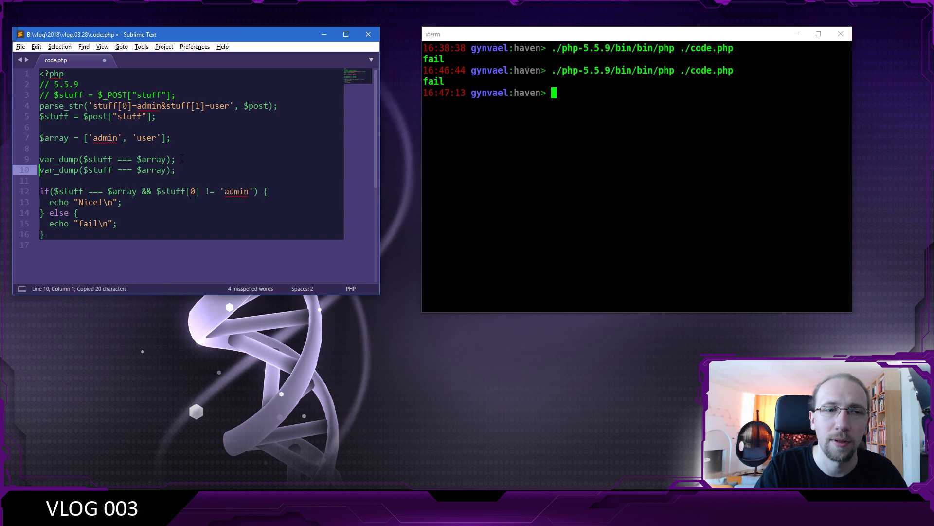
{"action": "left_click_drag", "start_coordinate": [84, 170], "coordinate": [167, 169]}
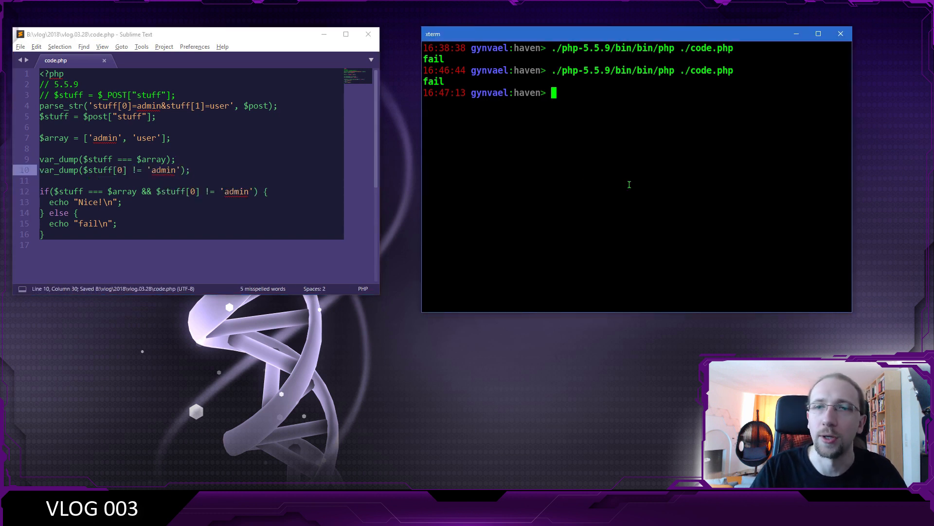
{"action": "key", "text": "Return"}
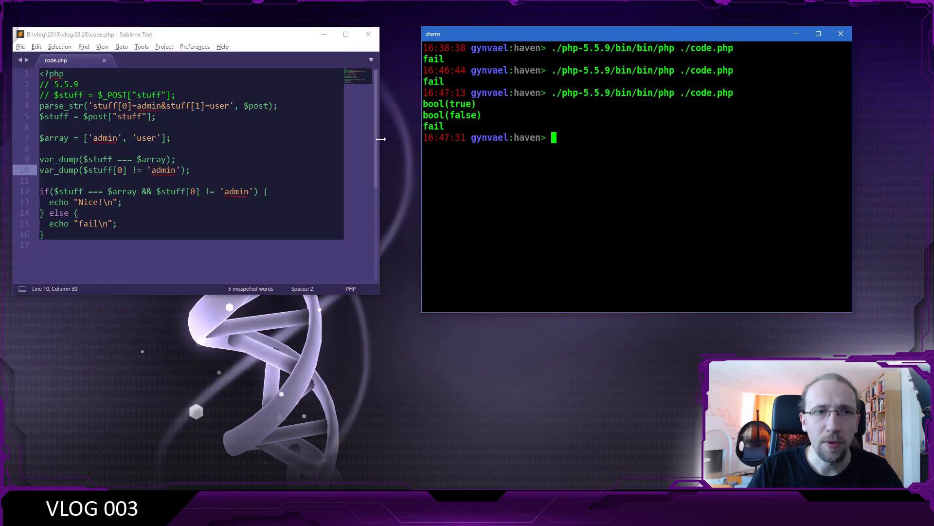
Bring up the PHP engine source zend_operators.c at is_identical_function
{"action": "left_click", "coordinate": [98, 192]}
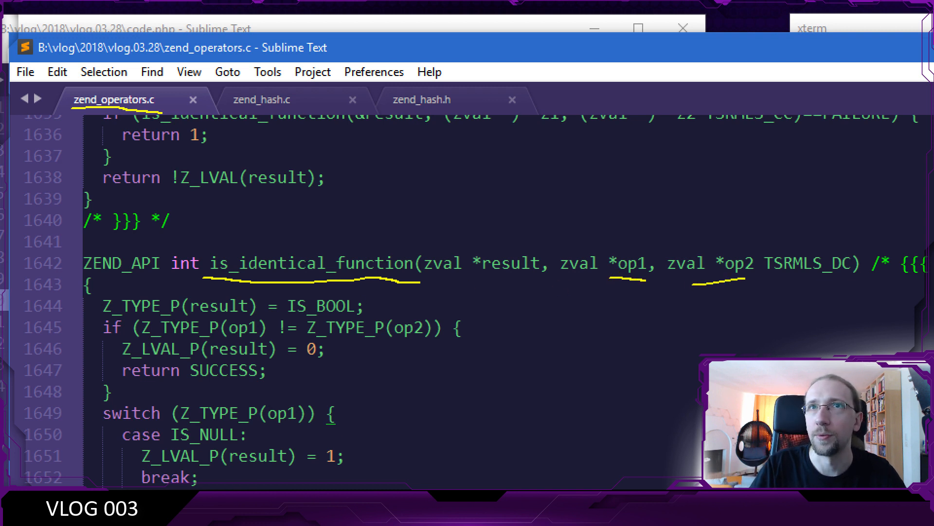
{"action": "mouse_move", "coordinate": [745, 279]}
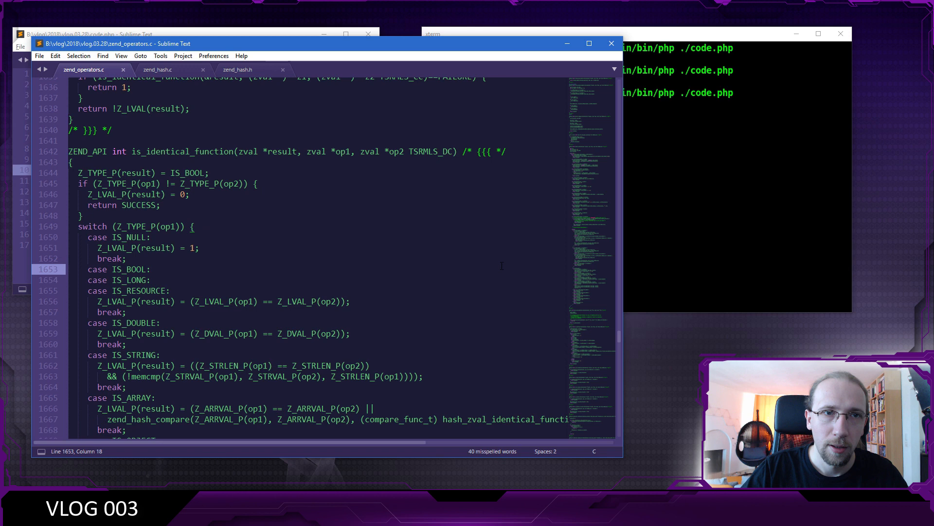
{"action": "left_click", "coordinate": [156, 69]}
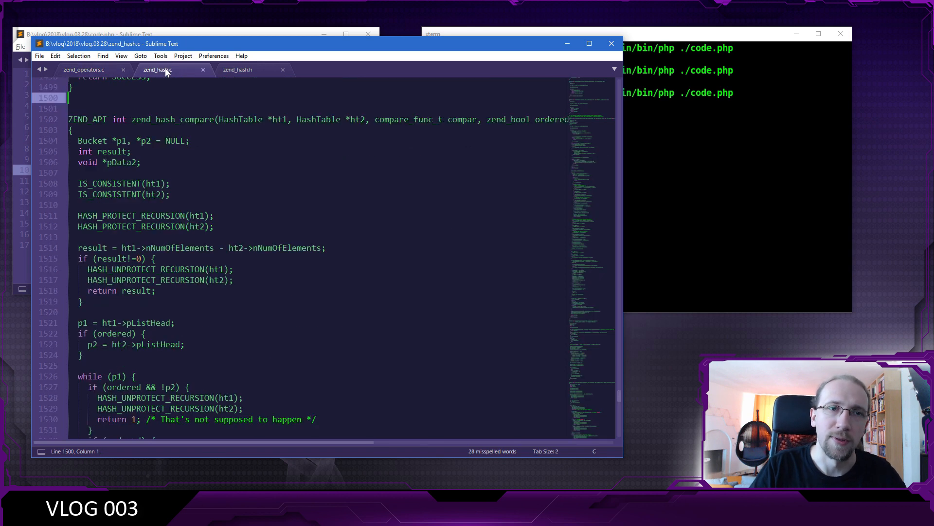
{"action": "mouse_move", "coordinate": [250, 193]}
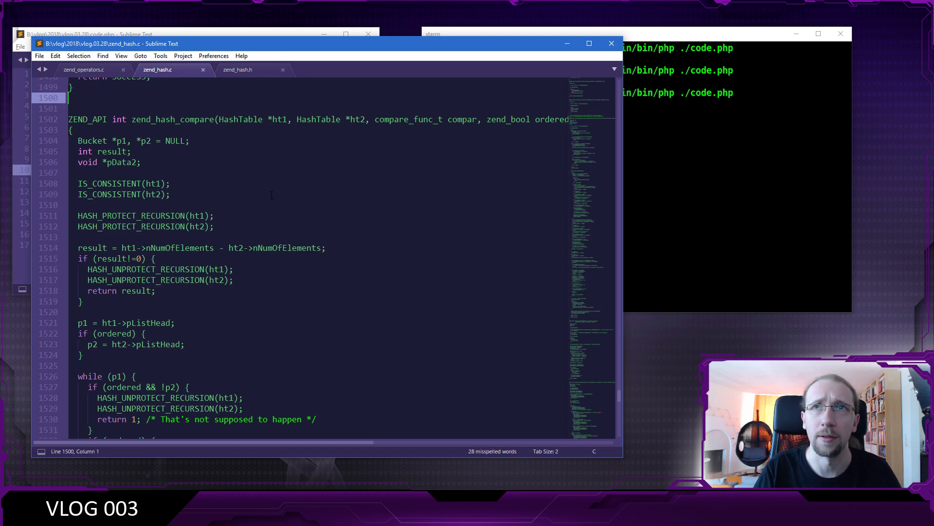
{"action": "scroll", "scroll_direction": "down", "scroll_amount": 3}
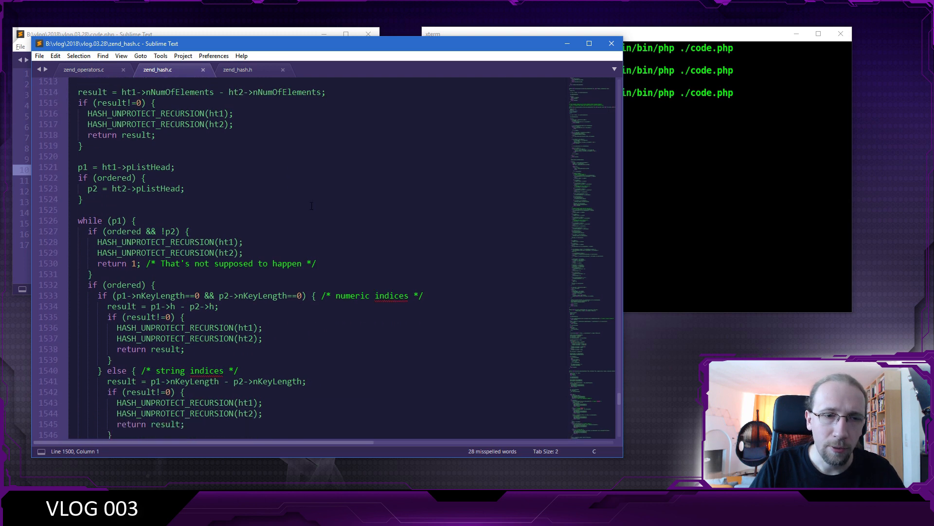
{"action": "scroll", "scroll_direction": "down", "scroll_amount": 3}
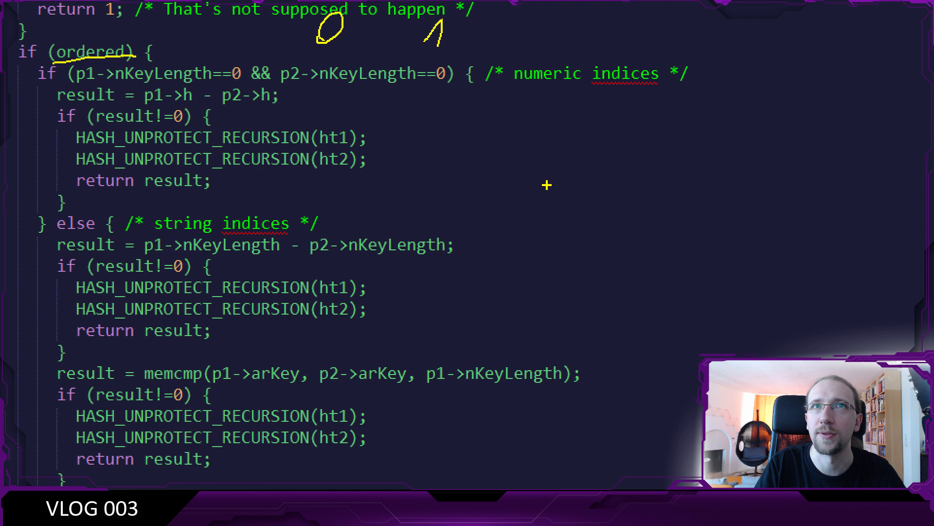
{"action": "mouse_move", "coordinate": [533, 140]}
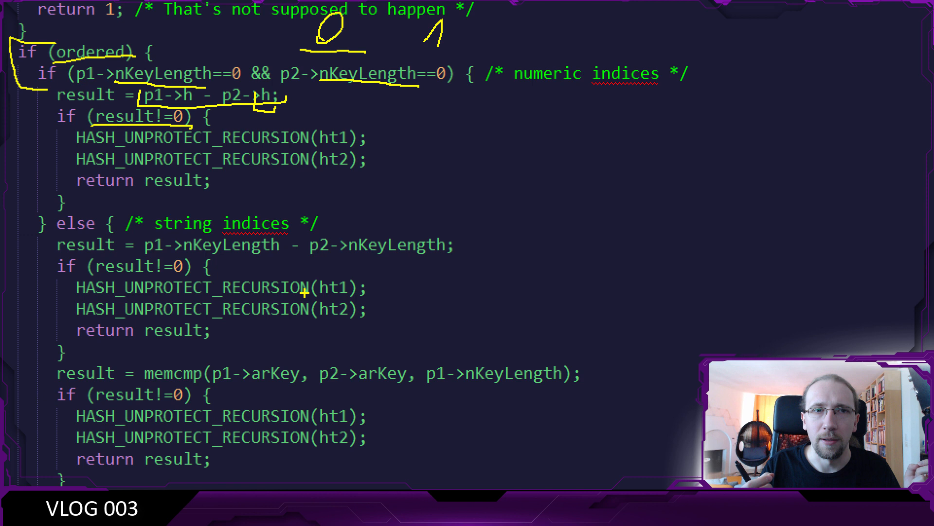
{"action": "mouse_move", "coordinate": [415, 125]}
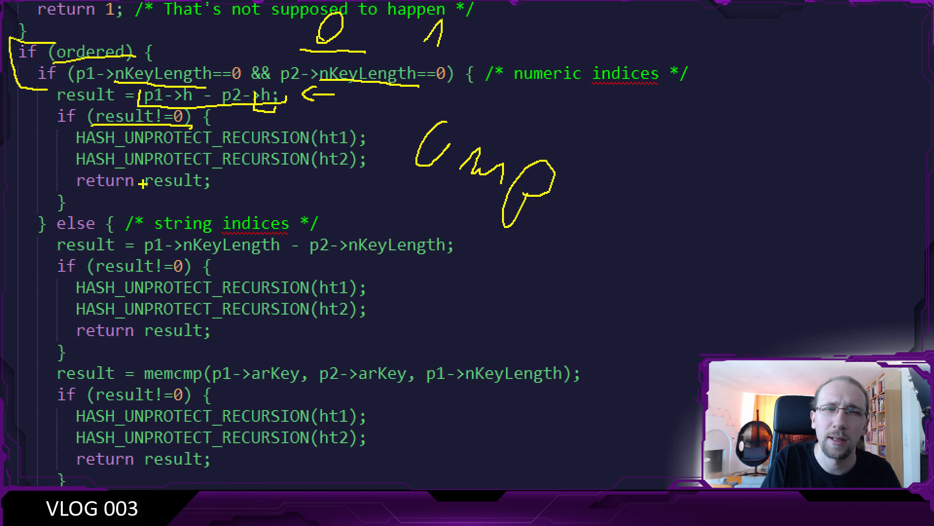
{"action": "left_click_drag", "start_coordinate": [141, 190], "coordinate": [214, 196]}
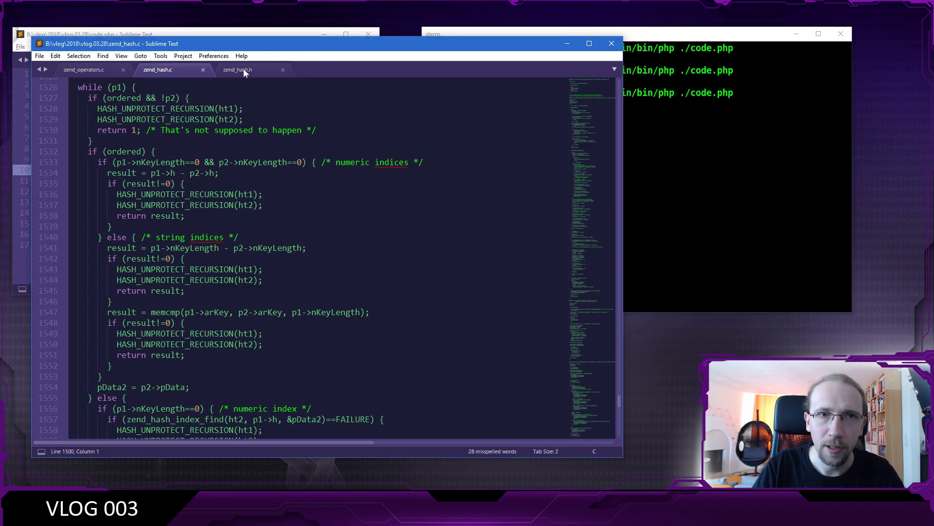
View zend_hash.h's Bucket struct where the numeric index h is declared ulong
{"action": "left_click", "coordinate": [237, 69]}
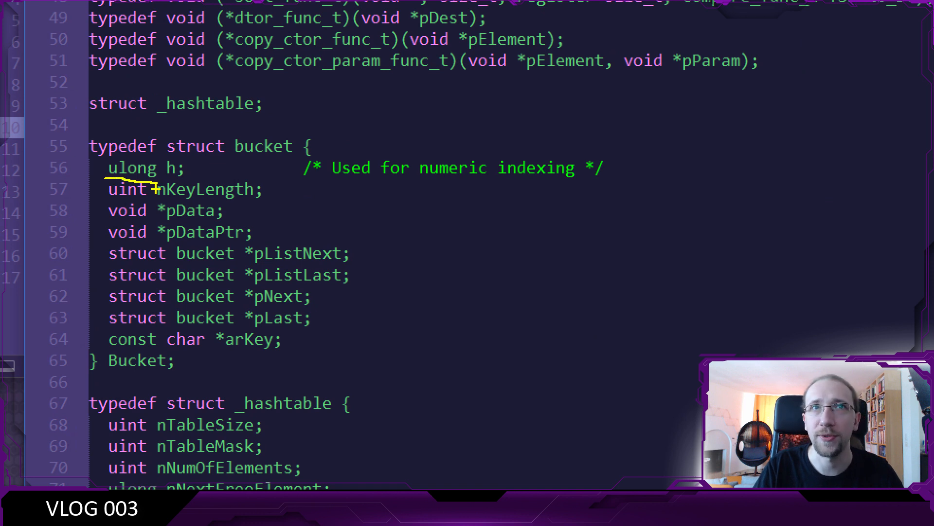
{"action": "mouse_move", "coordinate": [708, 292]}
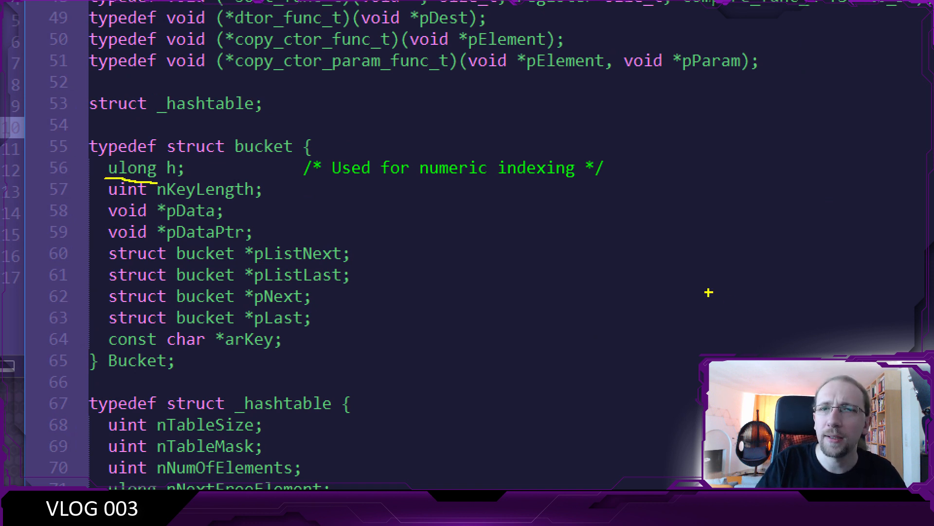
{"action": "mouse_move", "coordinate": [428, 150]}
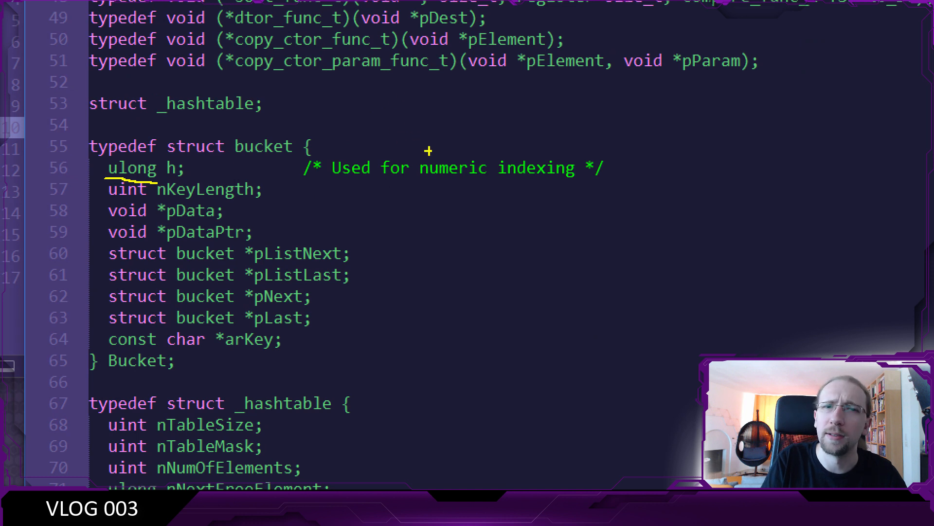
{"action": "mouse_move", "coordinate": [393, 106]}
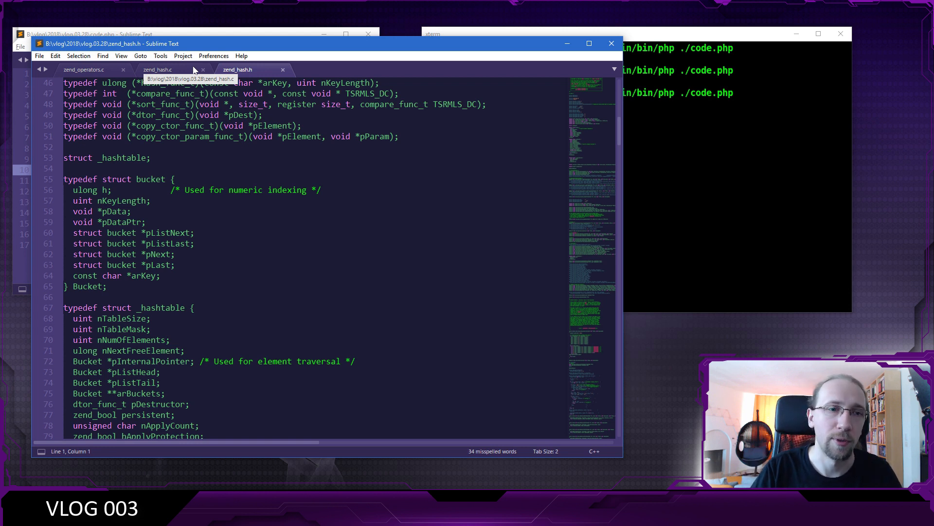
Return to zend_hash.c at the top of zend_hash_compare where result is declared int
{"action": "left_click", "coordinate": [158, 70]}
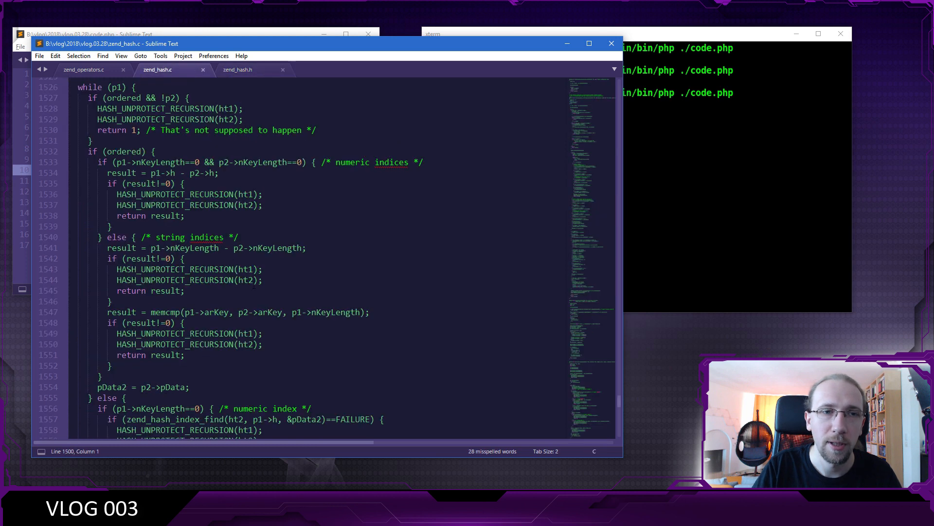
{"action": "scroll", "scroll_direction": "up", "scroll_amount": 3}
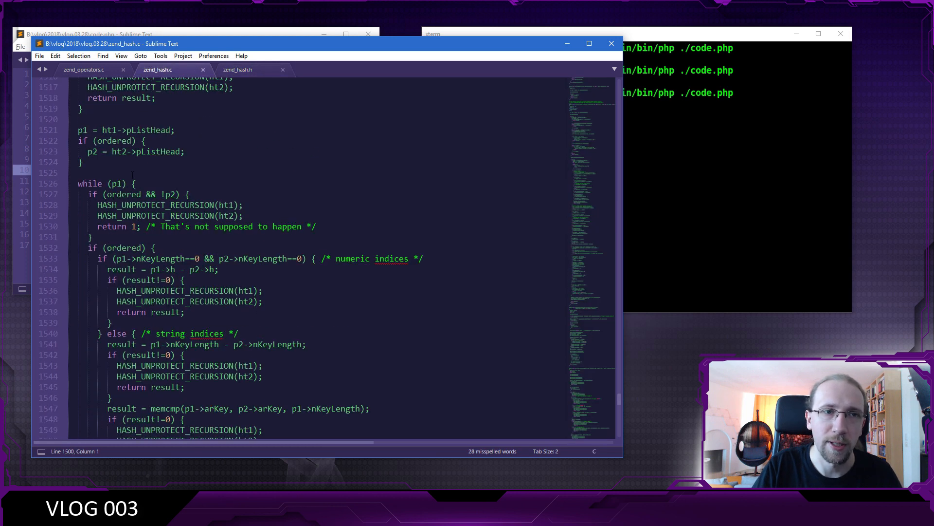
{"action": "scroll", "scroll_direction": "up", "scroll_amount": 3}
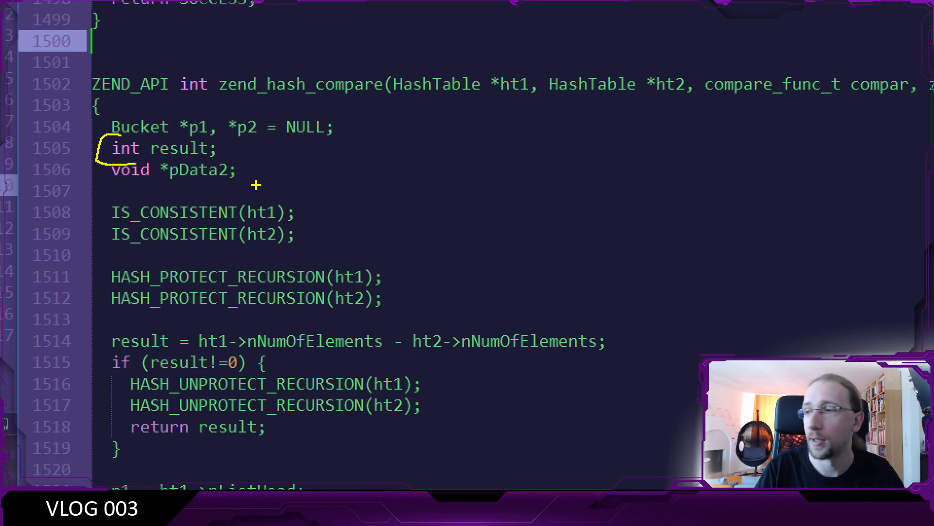
{"action": "mouse_move", "coordinate": [381, 130]}
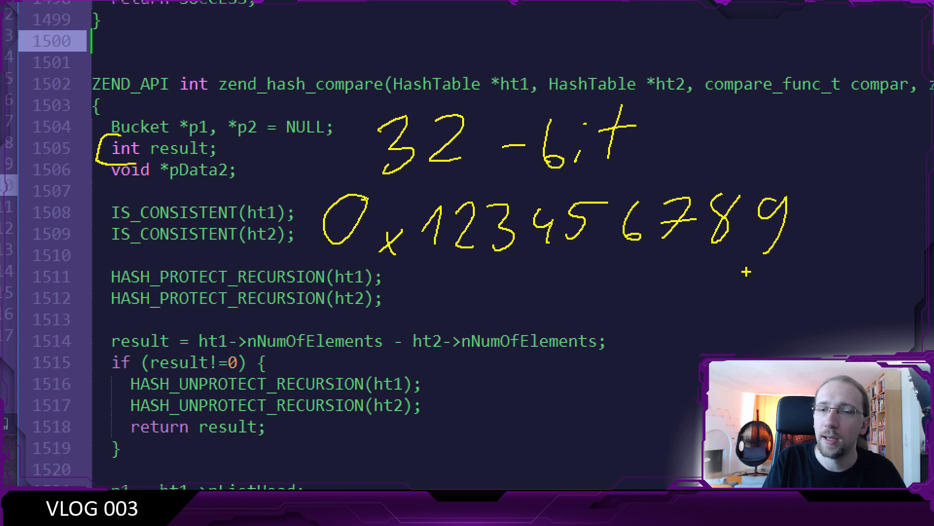
{"action": "mouse_move", "coordinate": [532, 299]}
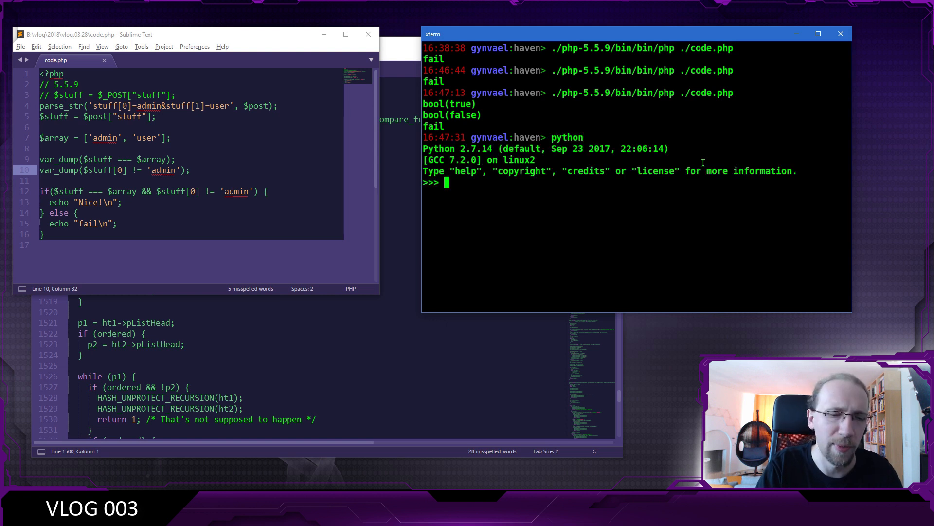
{"action": "type", "text": "0x1"}
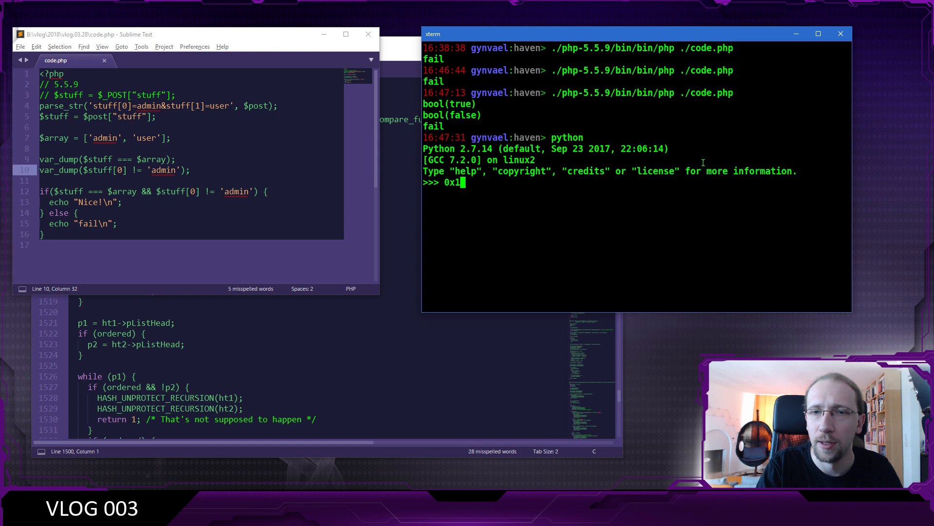
{"action": "key", "text": "Return"}
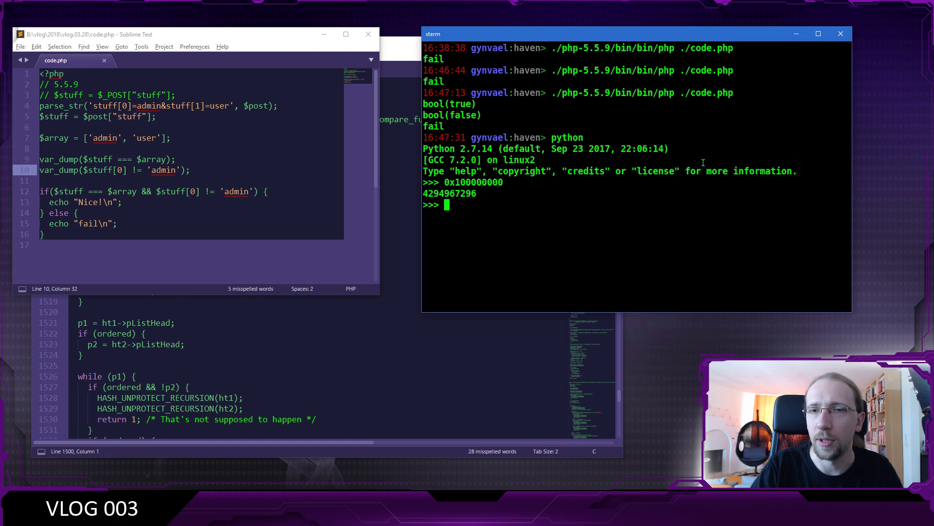
{"action": "double_click", "coordinate": [450, 193]}
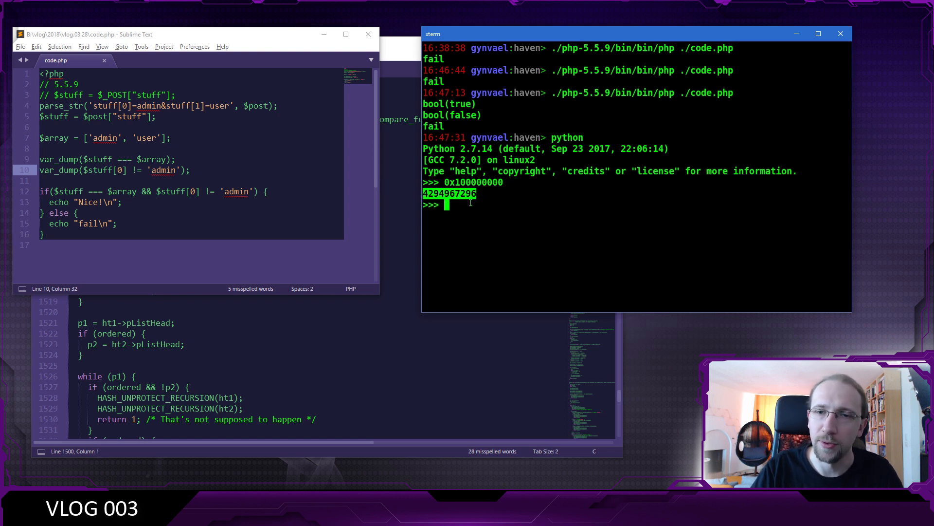
{"action": "type", "text": "5"}
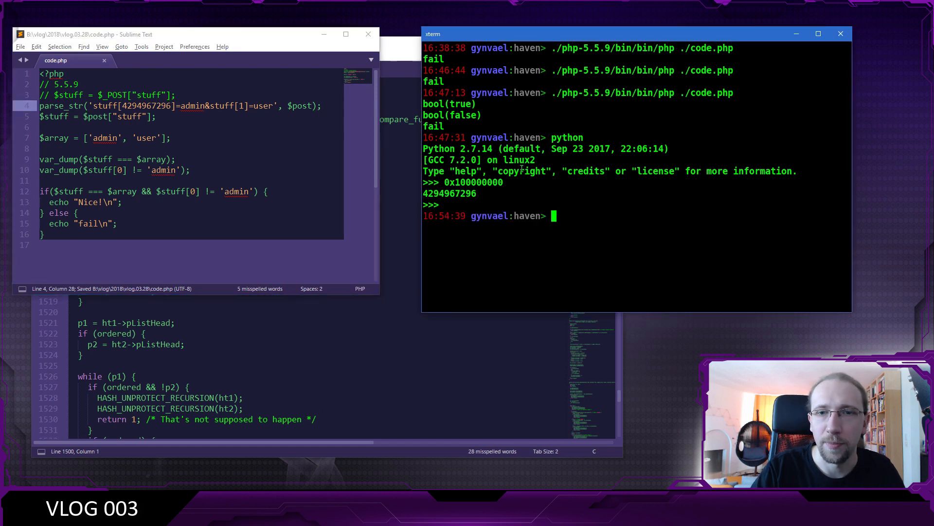
{"action": "key", "text": "Return"}
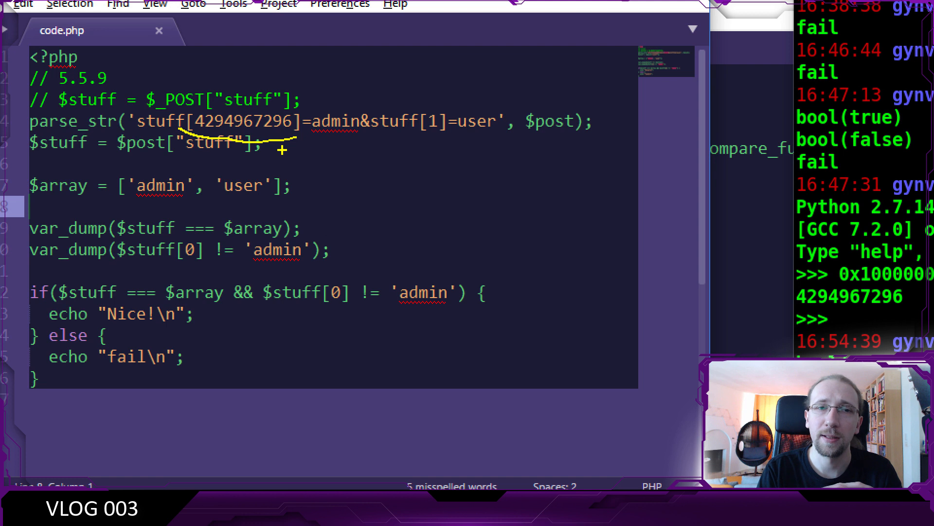
{"action": "mouse_move", "coordinate": [341, 248]}
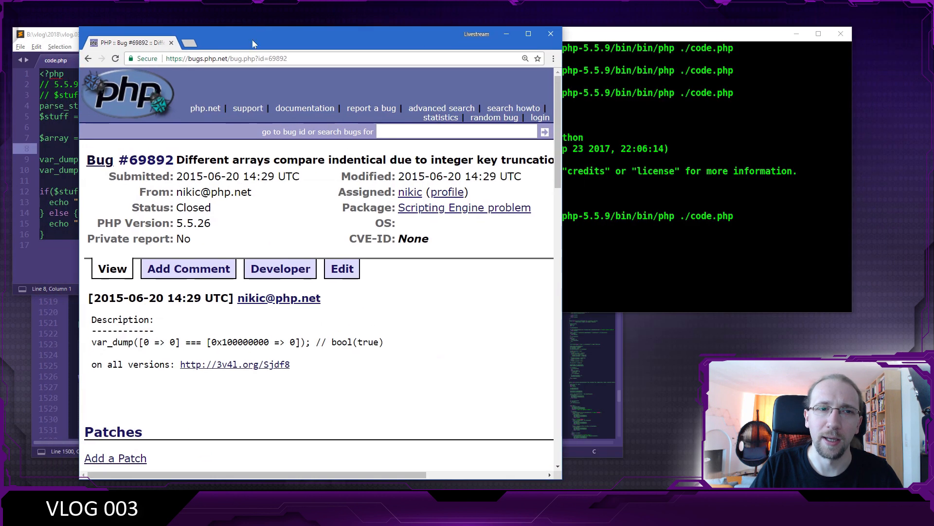
{"action": "mouse_move", "coordinate": [201, 173]}
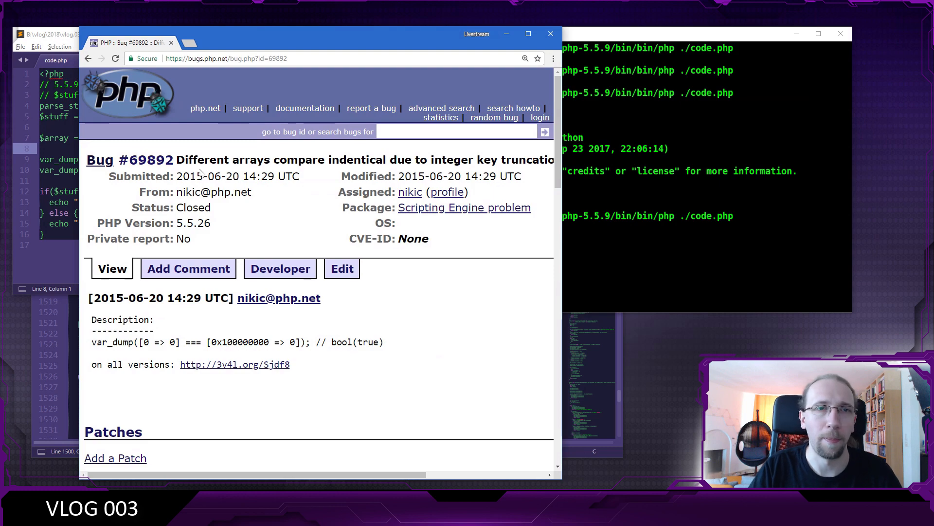